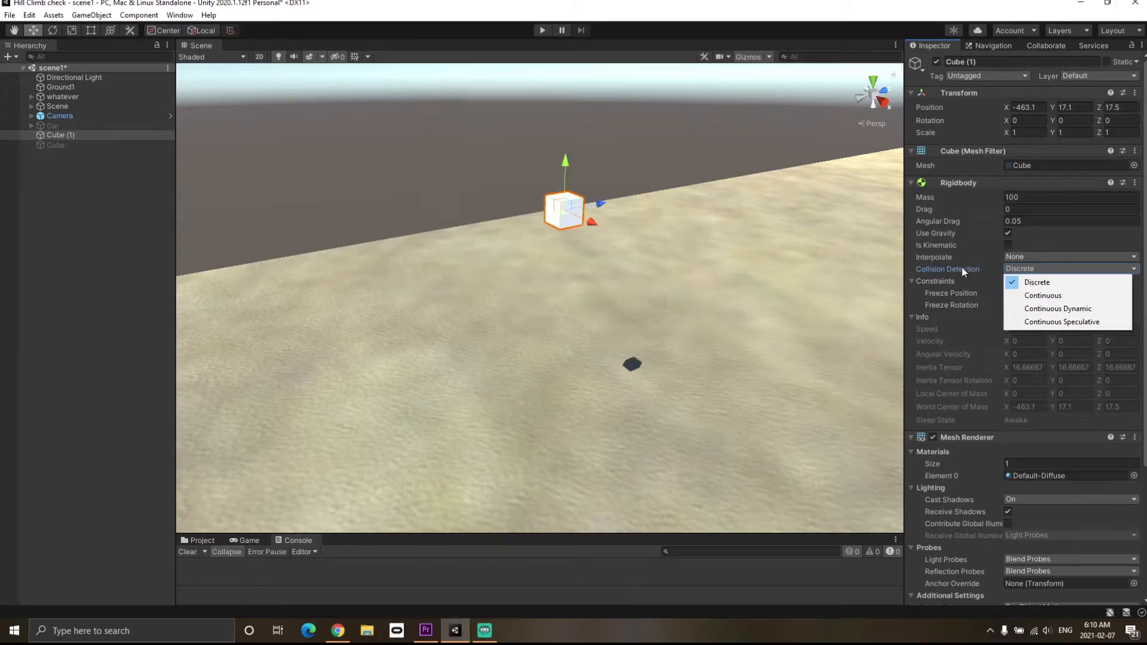
mouse_move(578, 244)
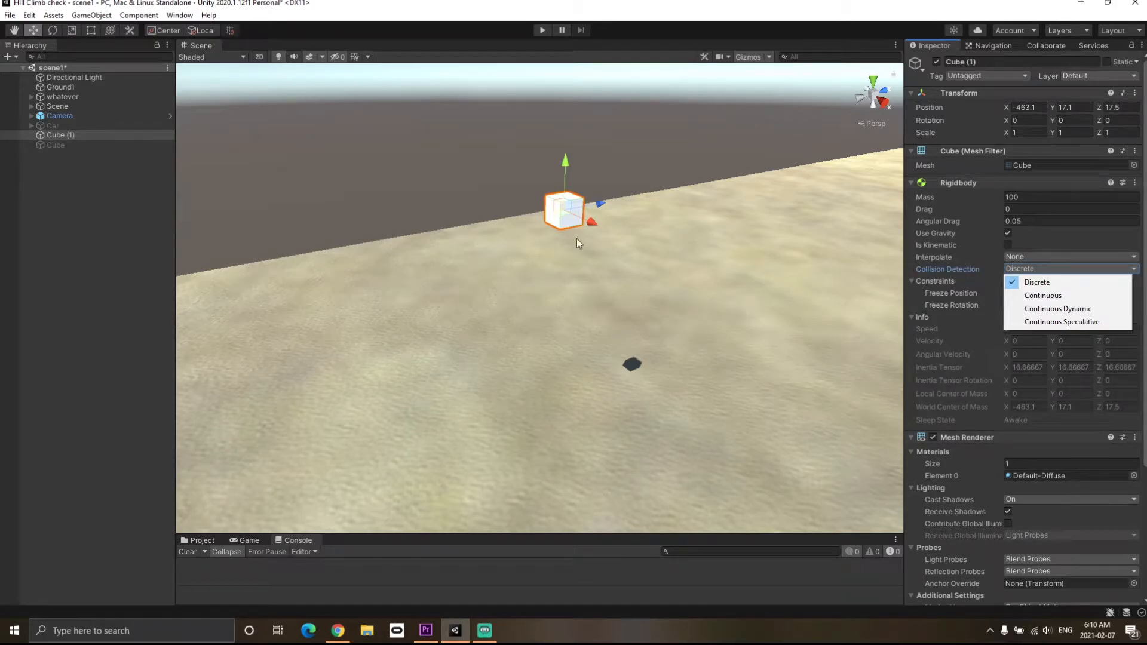
Keep Discrete as the cube Rigidbody's collision detection mode in the Inspector
left_click(1037, 282)
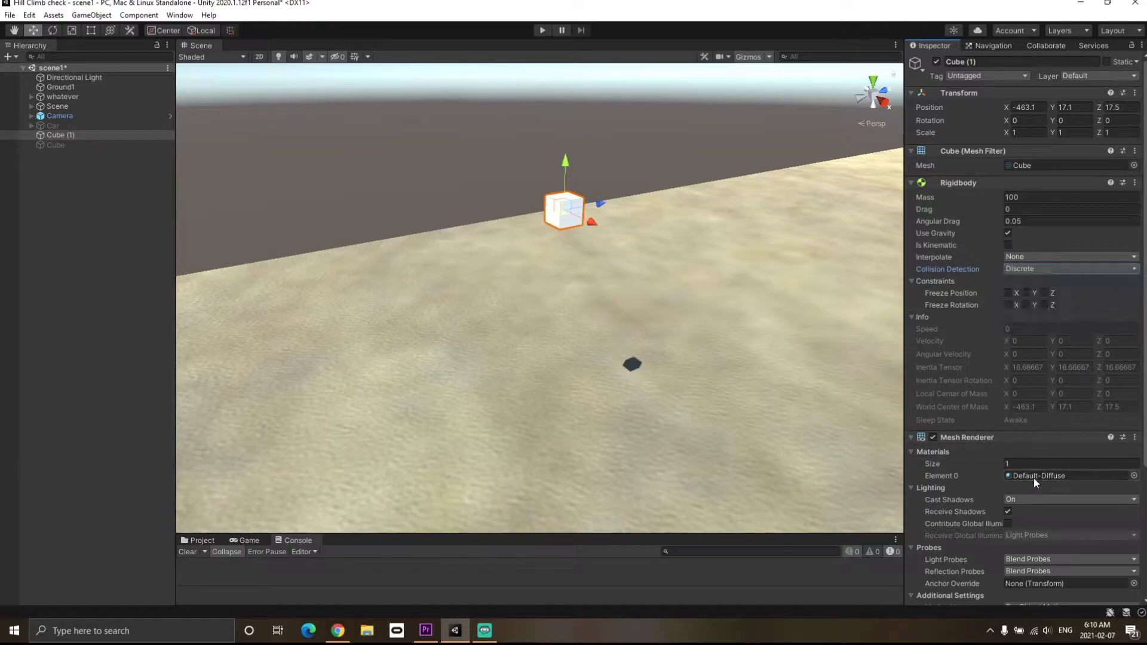
left_click(1071, 269)
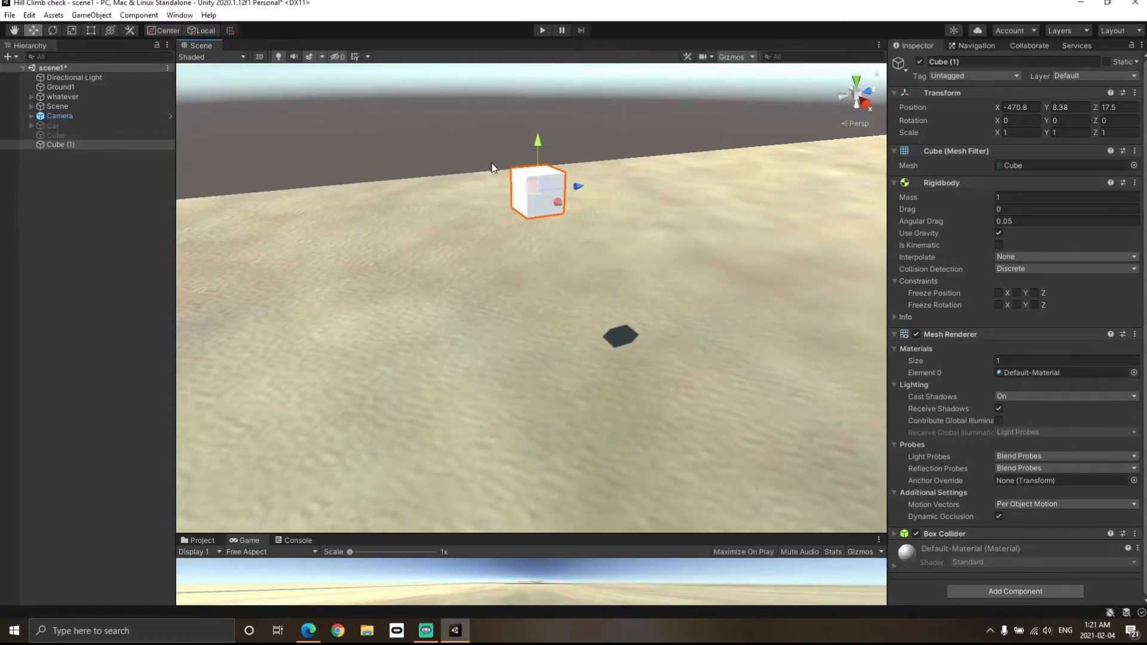
mouse_move(533, 251)
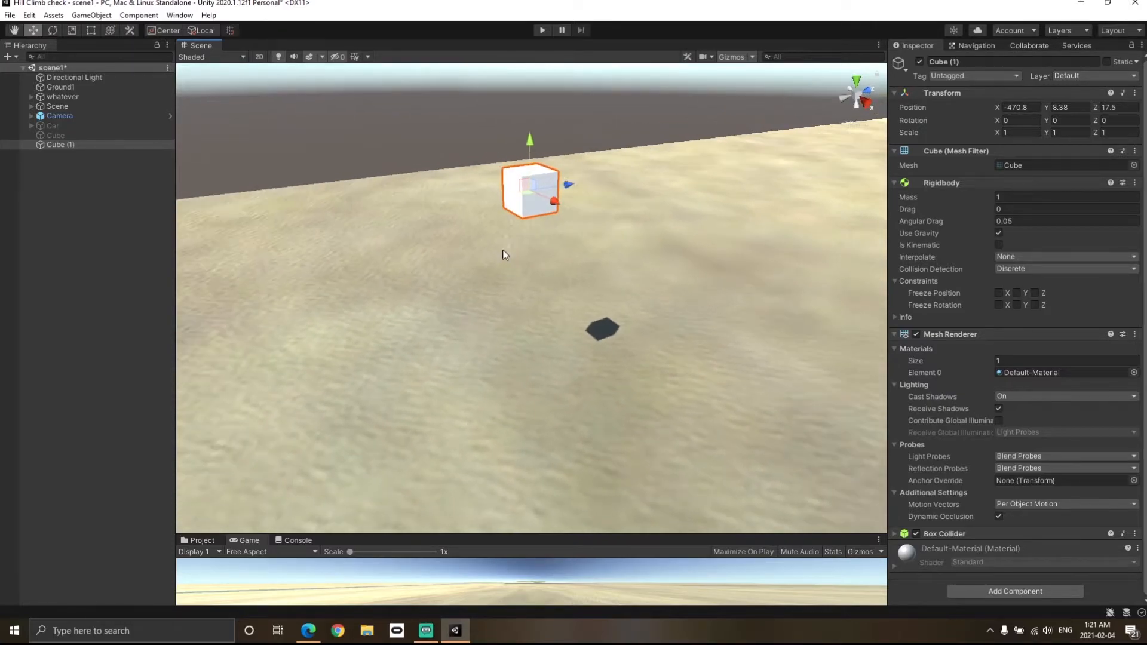
Reconfirm Discrete collision detection on the cube before running the drop test
left_click(1066, 267)
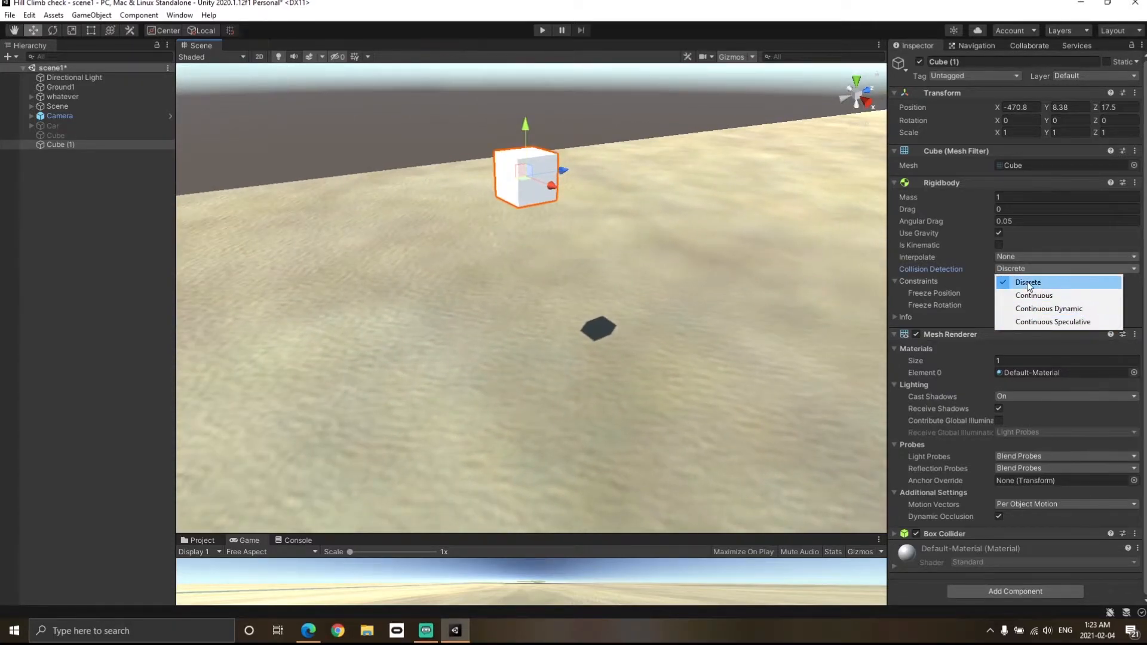
left_click(1028, 282)
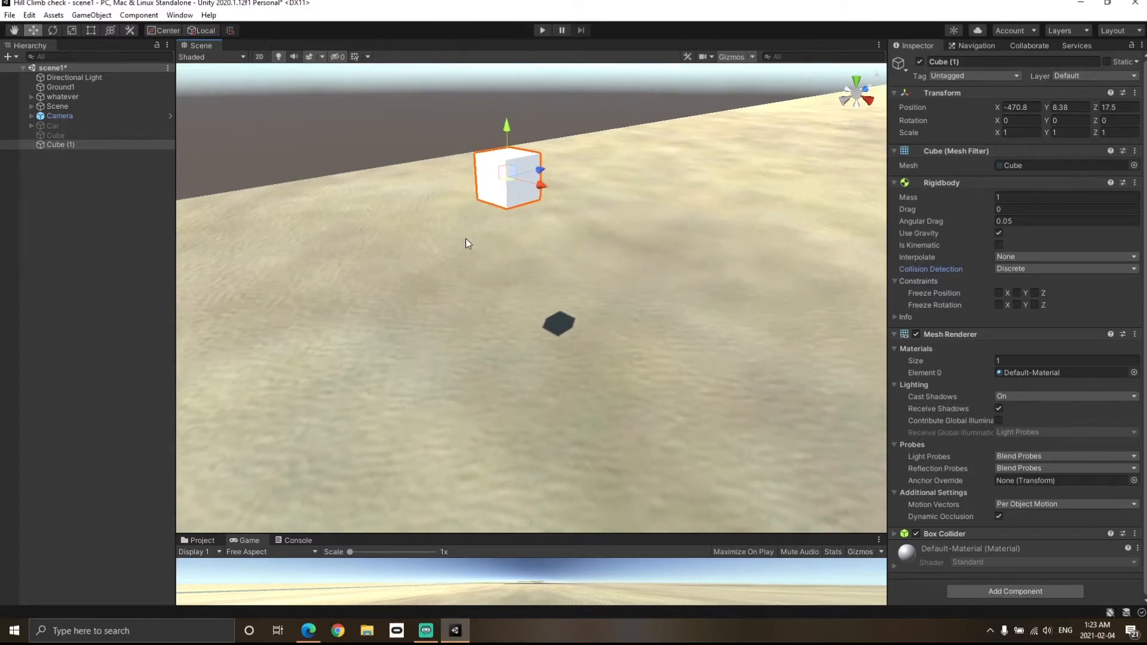
mouse_move(877, 273)
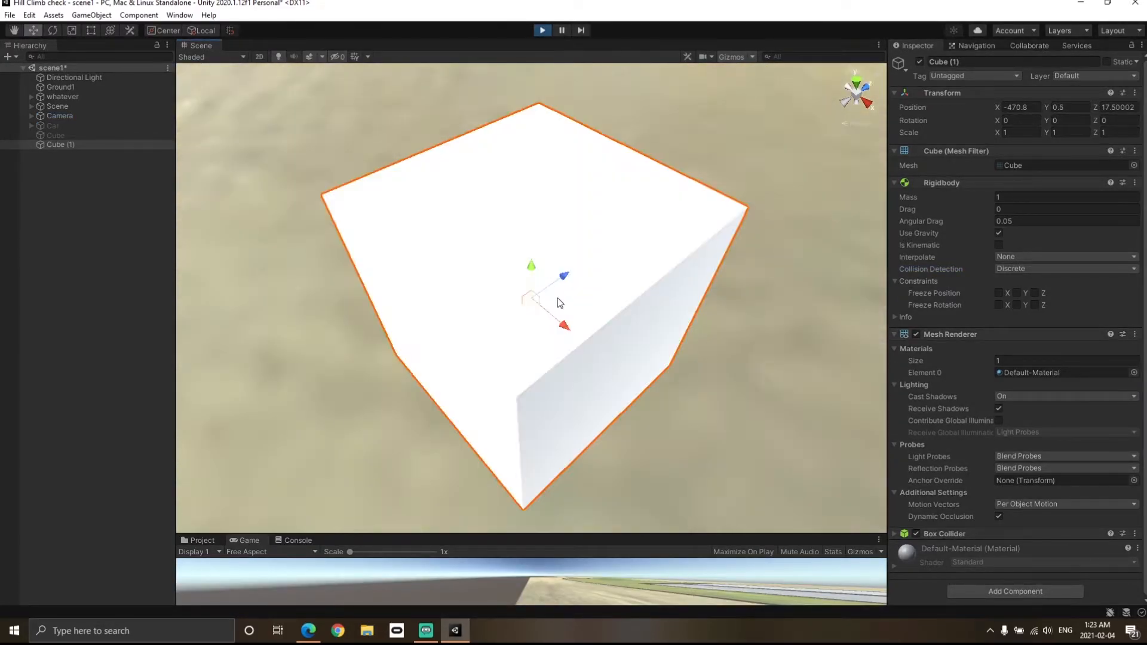
left_click(542, 30)
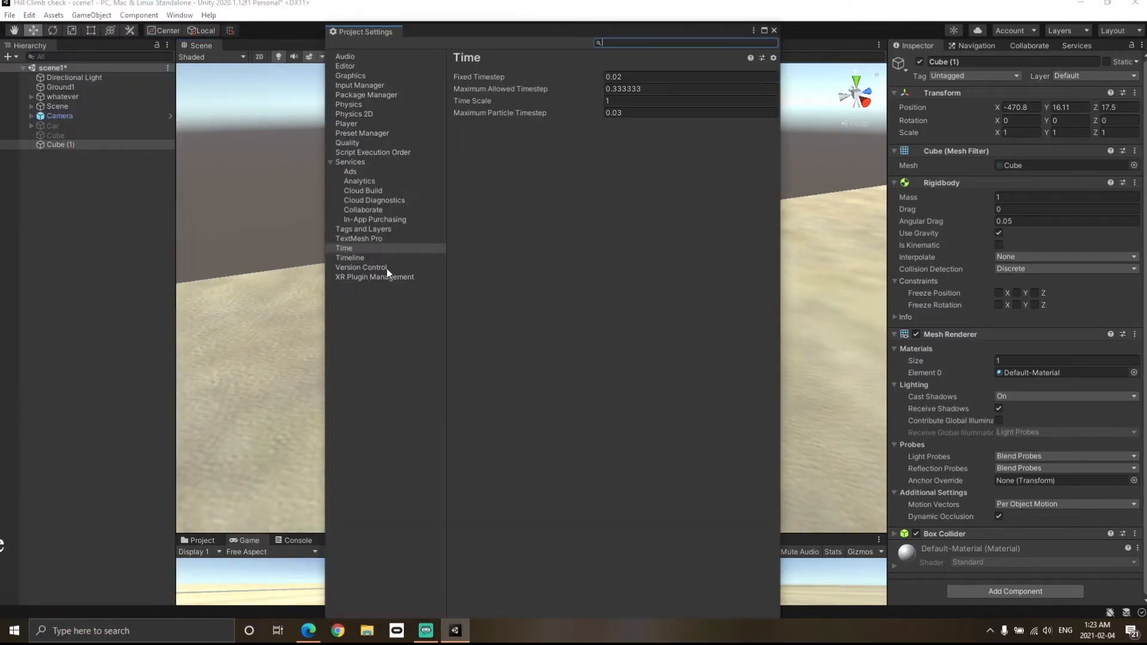
Set Physics gravity Y to -90.81 in Project Settings and return to the scene
left_click(349, 104)
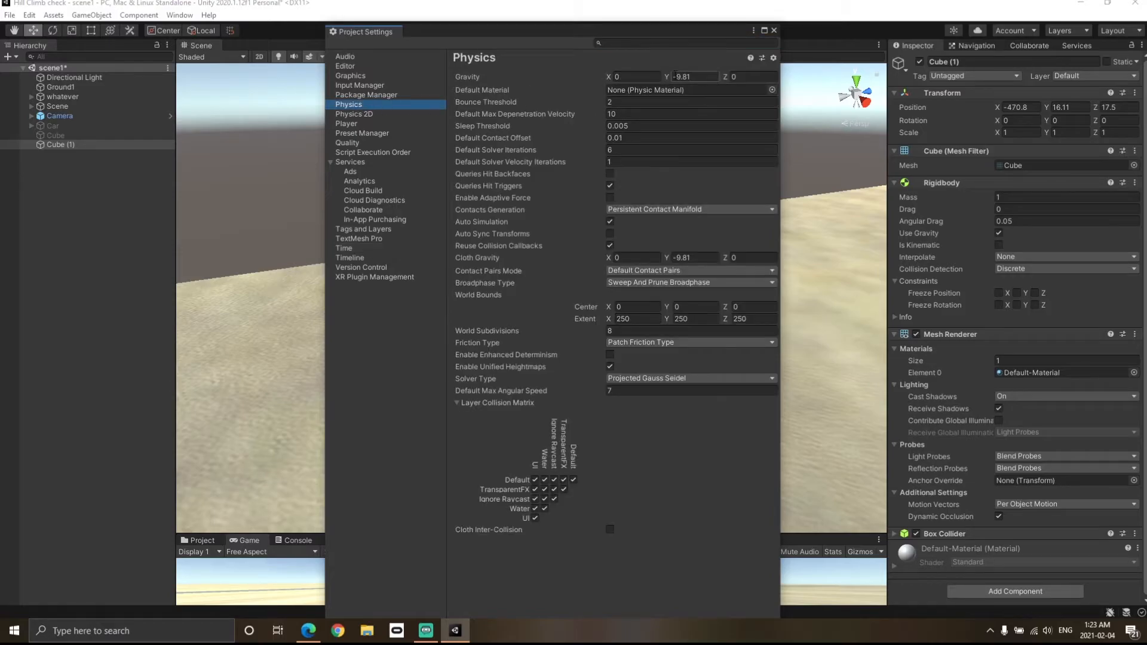
left_click(696, 77)
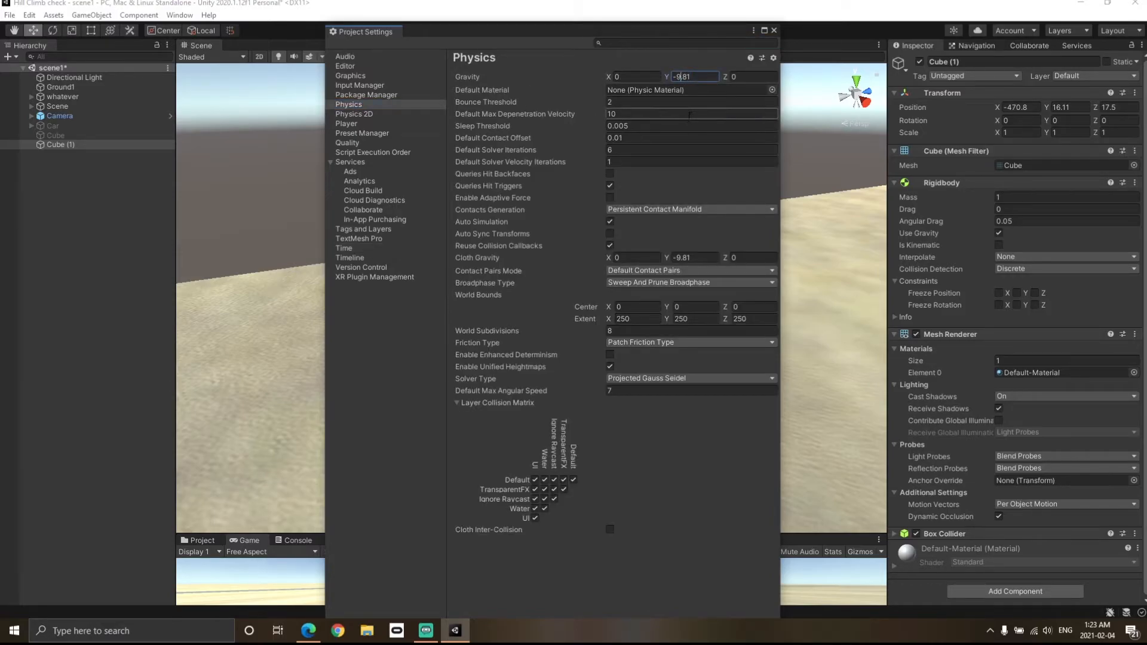
type("-90.81")
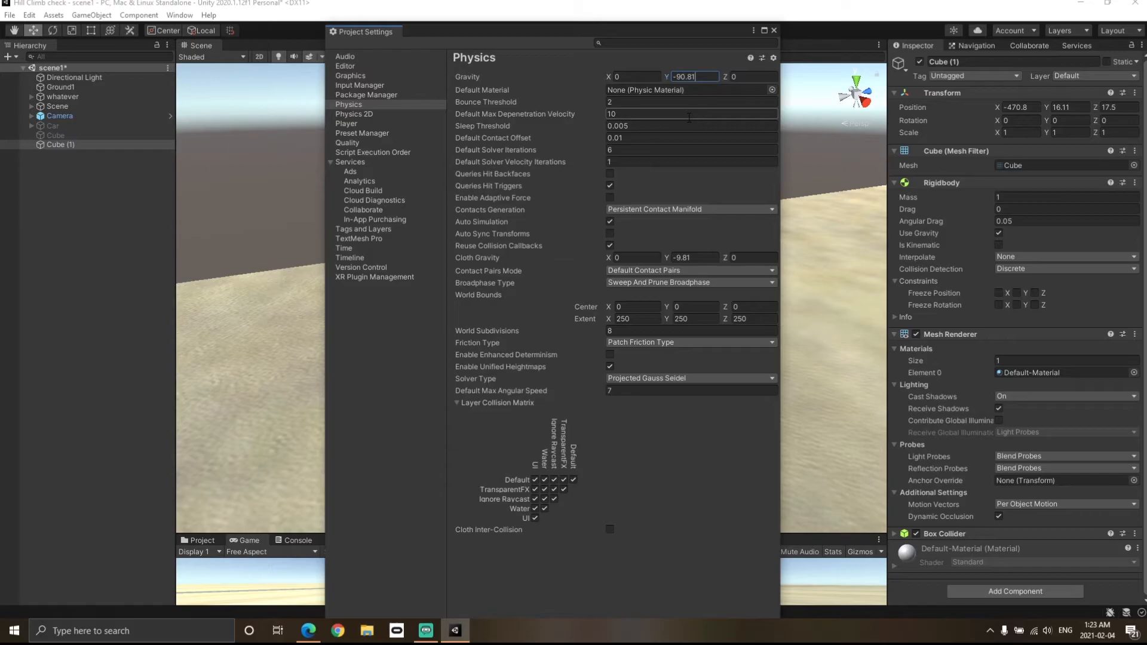
left_click(543, 14)
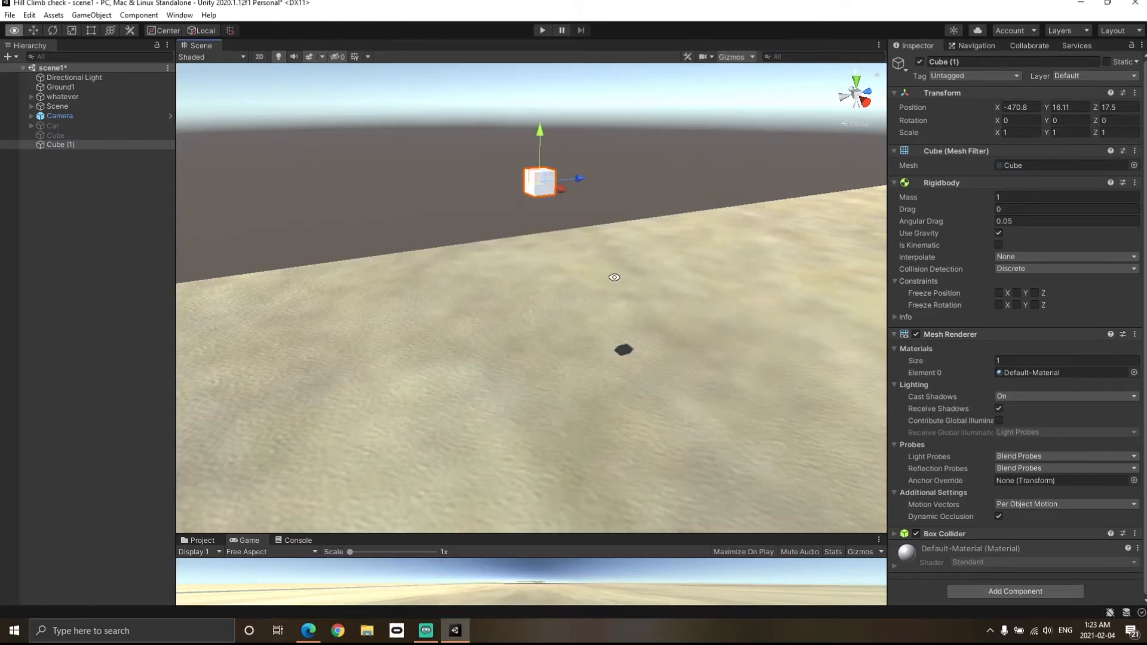